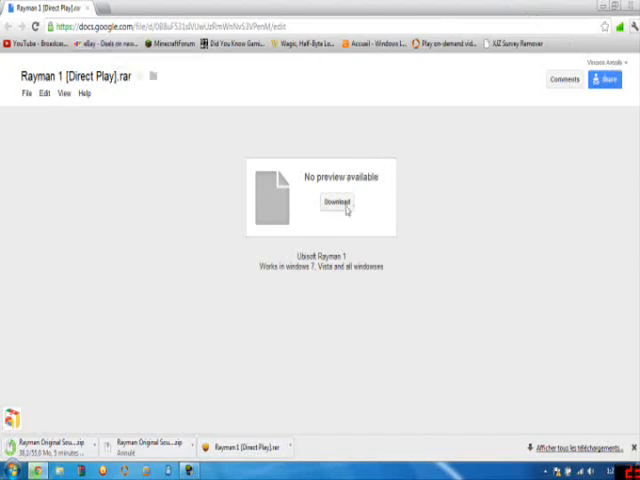
# Download Rayman 1 (Direct Play).rar from Drive and locate it in the Téléchargements folder
pyautogui.click(336, 200)
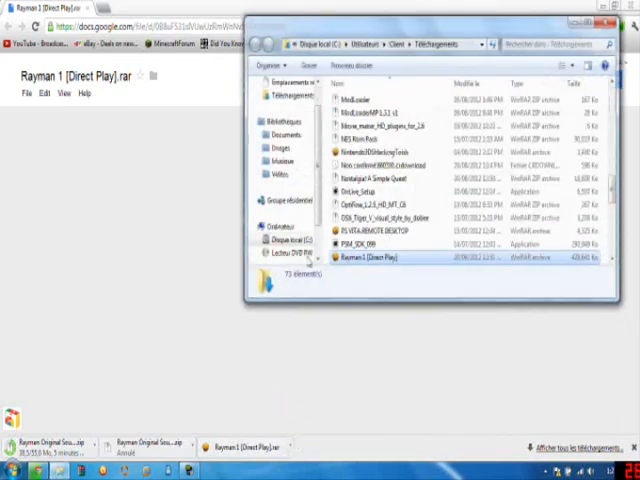
pyautogui.click(370, 258)
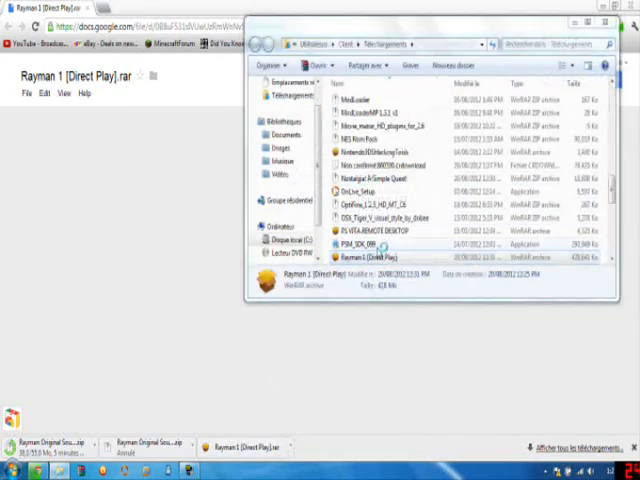
# Load the Rayman archive in WinRAR and close the evaluation-copy reminder
pyautogui.doubleClick(370, 260)
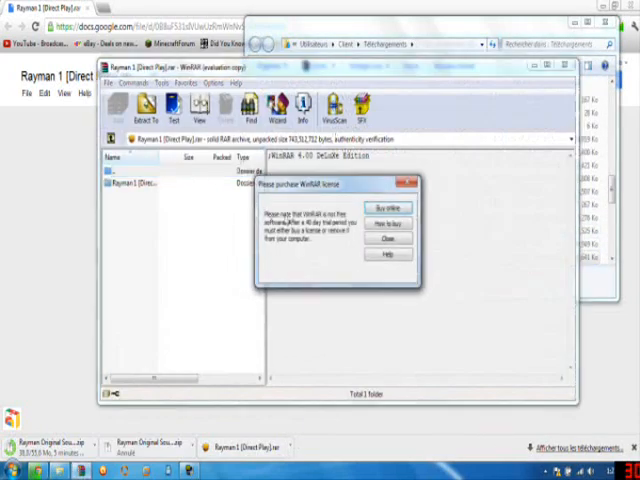
pyautogui.click(384, 240)
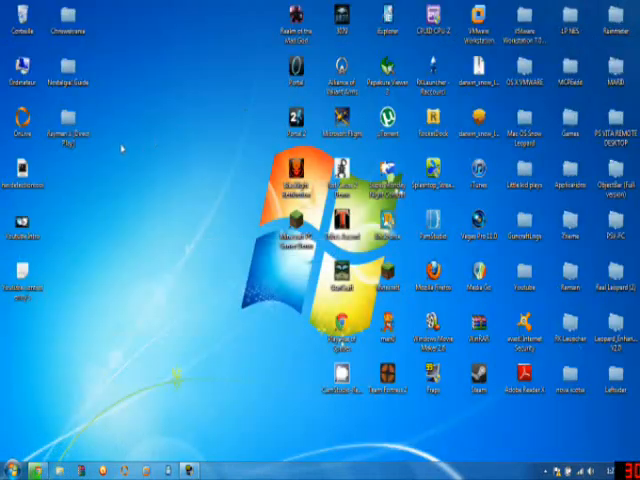
pyautogui.moveTo(68, 136)
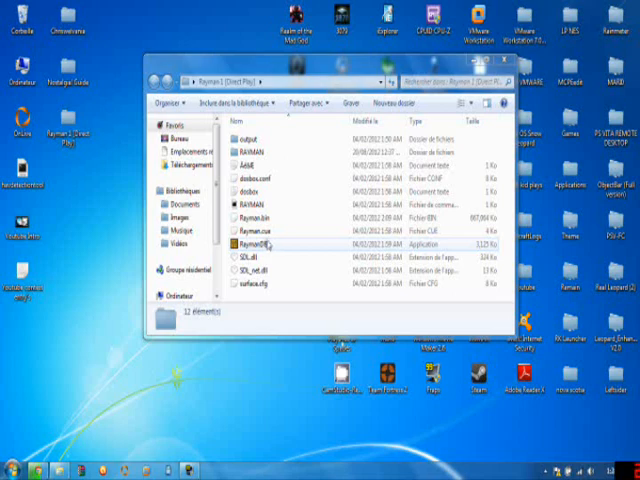
pyautogui.click(270, 188)
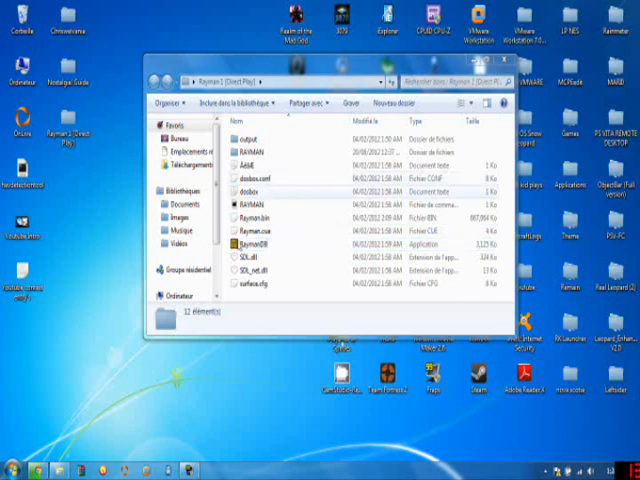